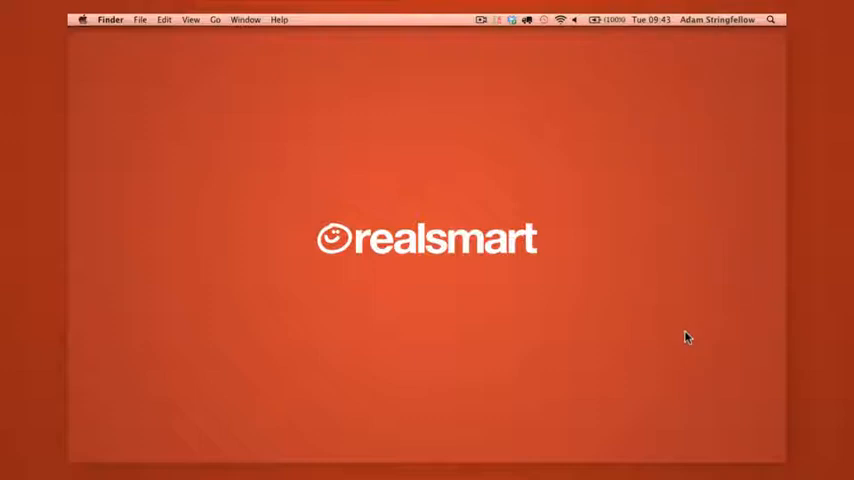
{"action": "mouse_move", "coordinate": [692, 376]}
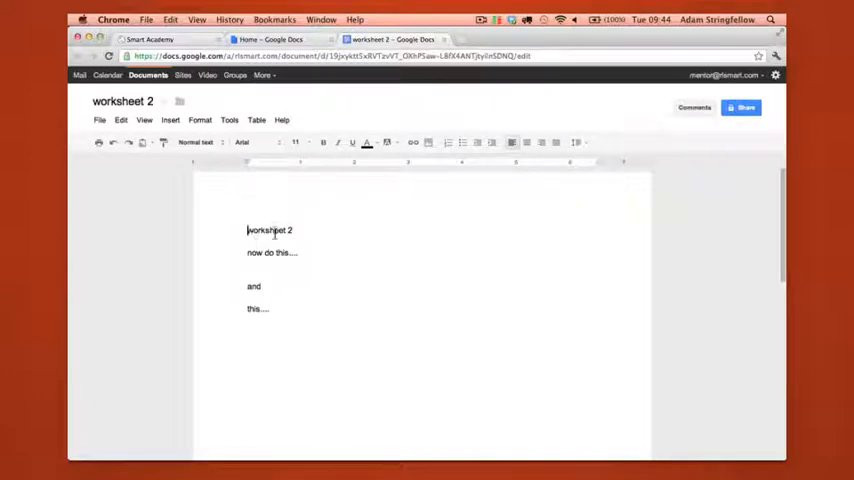
{"action": "mouse_move", "coordinate": [692, 200]}
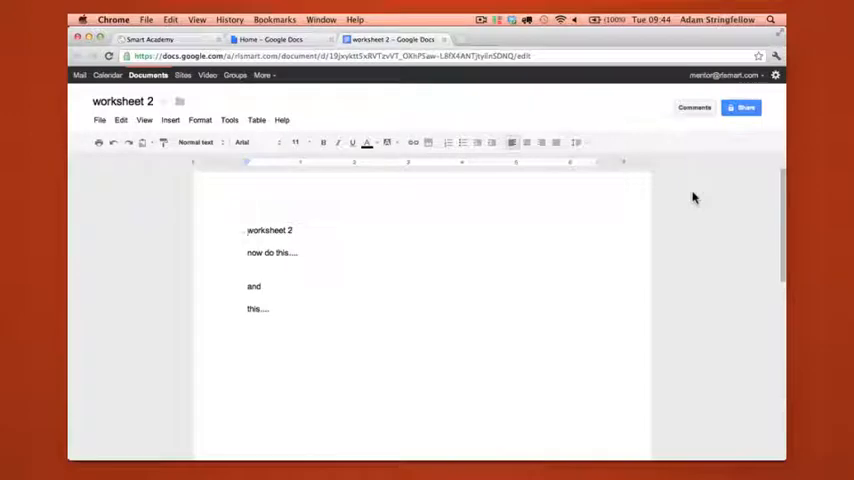
{"action": "mouse_move", "coordinate": [704, 174]}
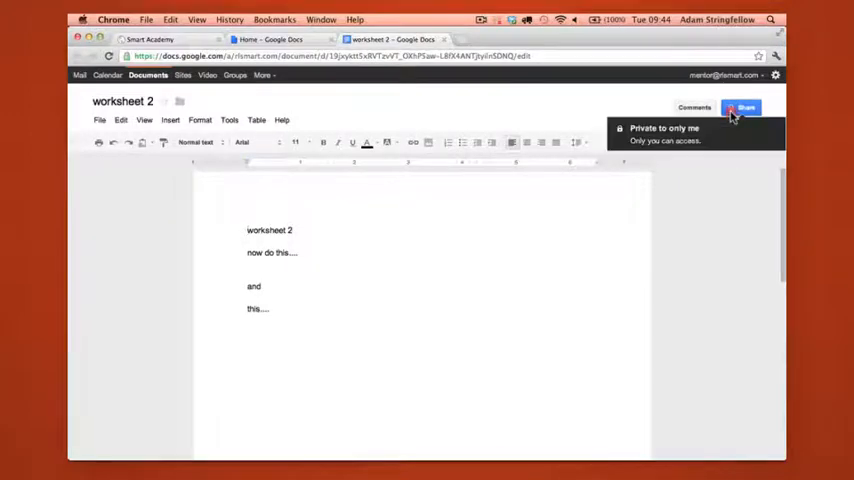
{"action": "left_click", "coordinate": [742, 108]}
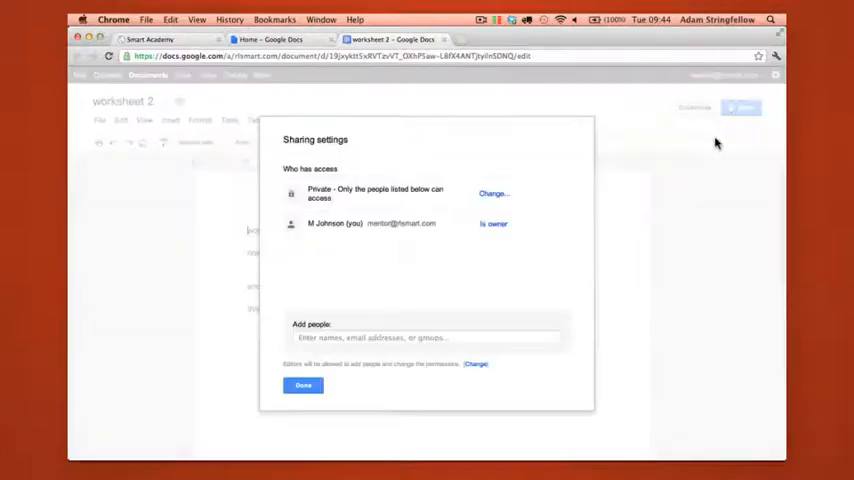
{"action": "mouse_move", "coordinate": [308, 252]}
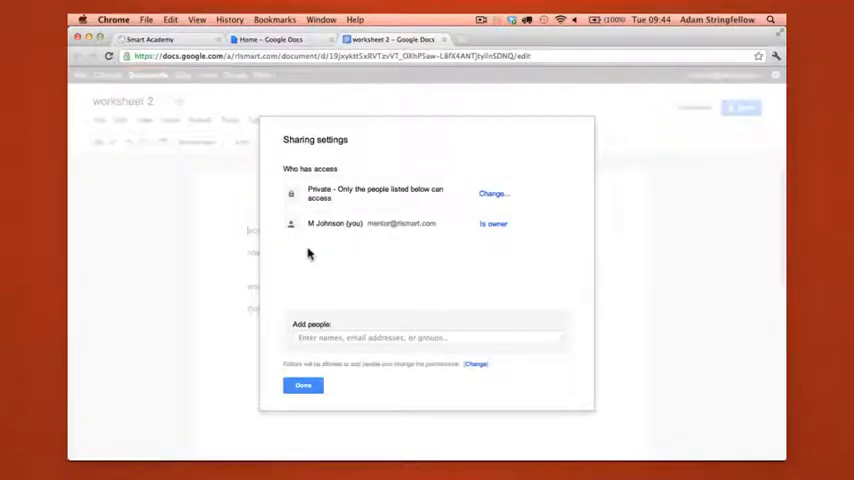
{"action": "mouse_move", "coordinate": [436, 244]}
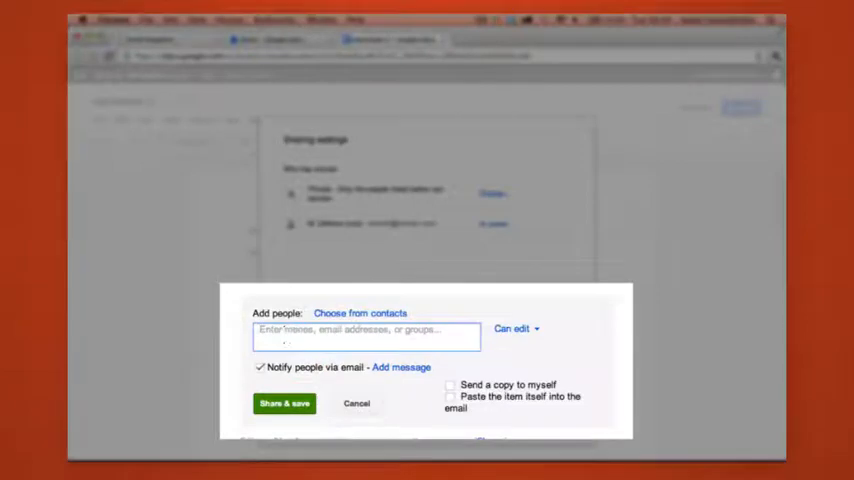
{"action": "type", "text": "7a1"}
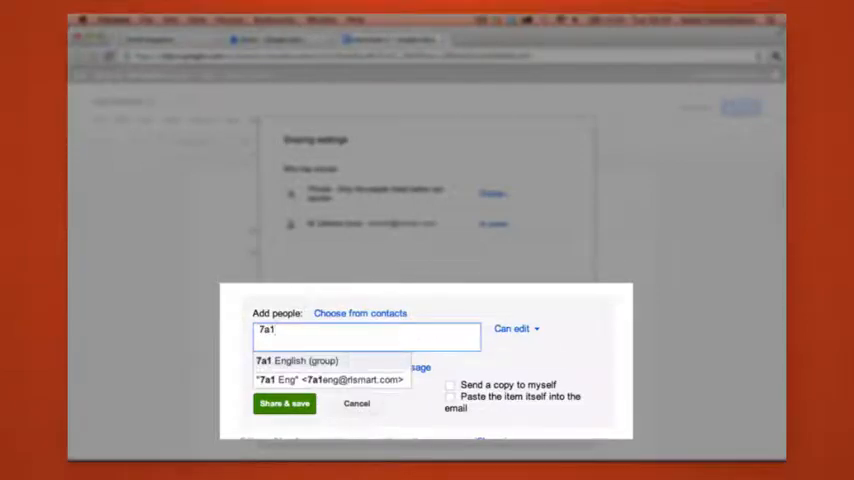
{"action": "type", "text": "fishe"}
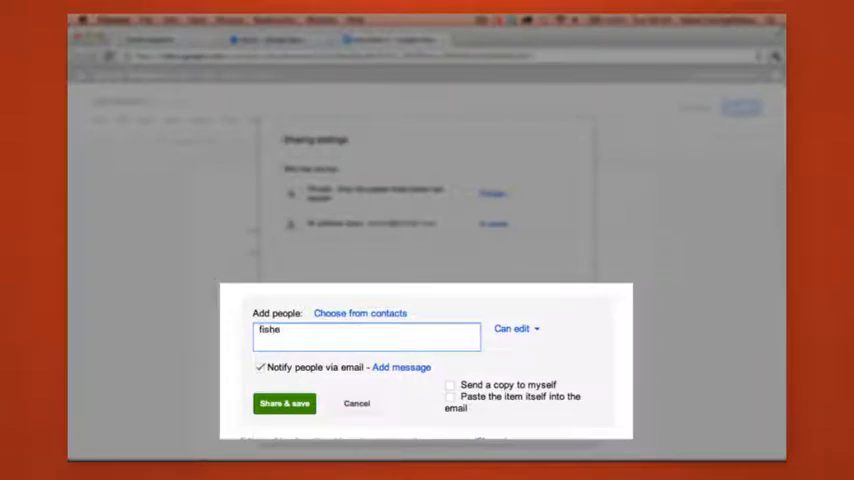
{"action": "type", "text": "r"}
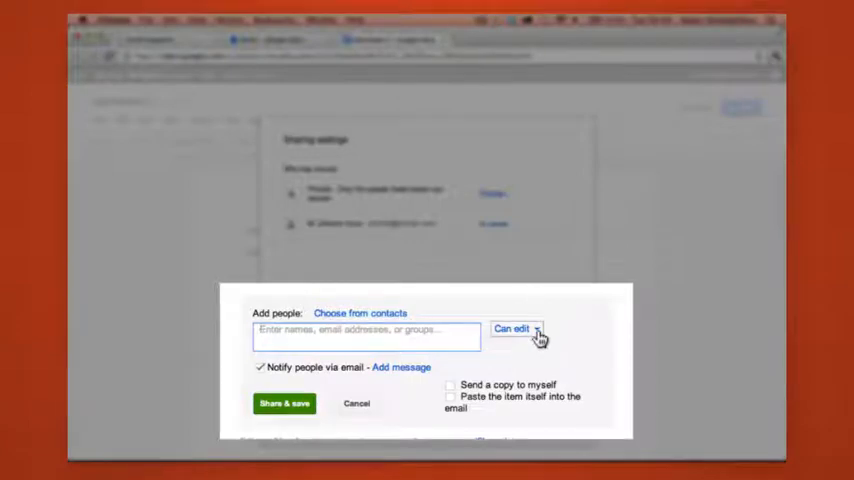
{"action": "left_click", "coordinate": [516, 328]}
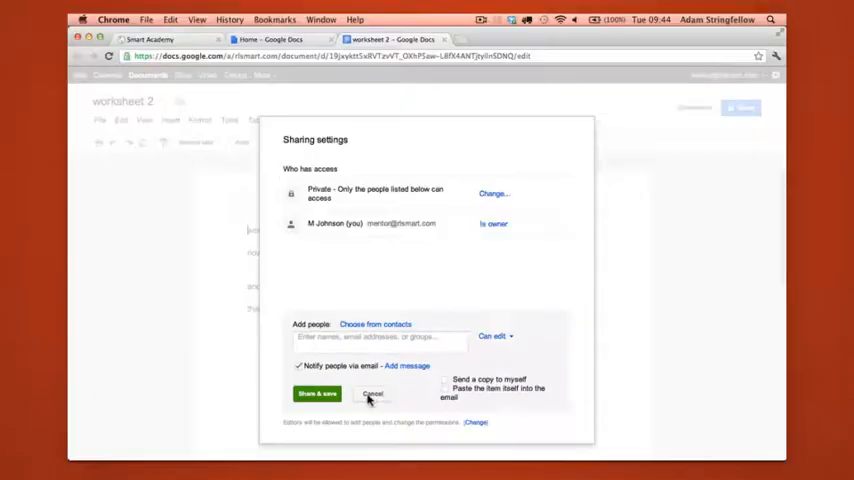
{"action": "left_click", "coordinate": [372, 392]}
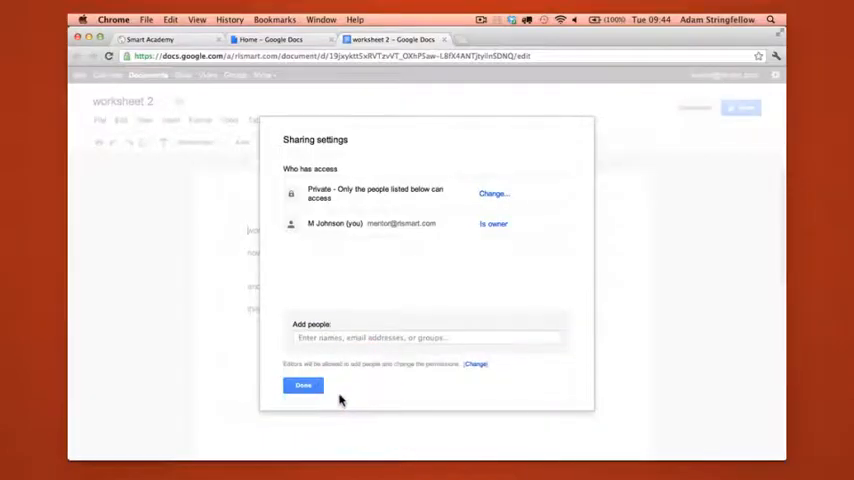
Close sharing and select worksheet 2 in the Docs home list for filing.
{"action": "left_click", "coordinate": [304, 384]}
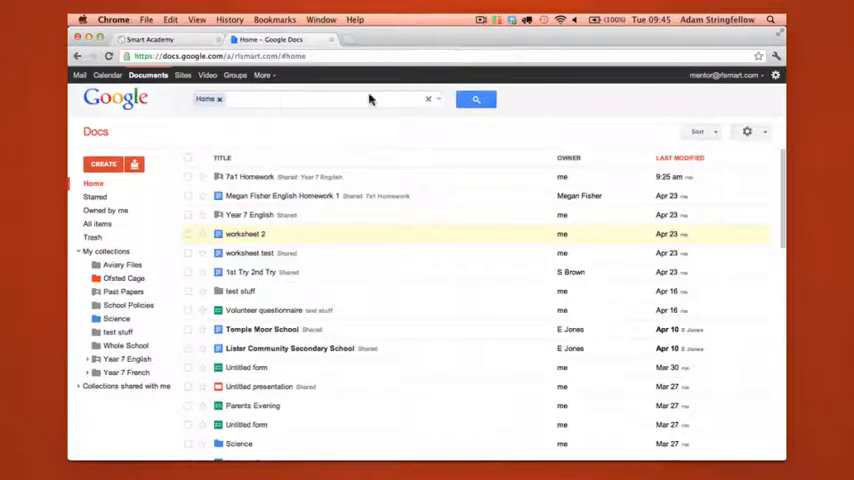
{"action": "mouse_move", "coordinate": [312, 136]}
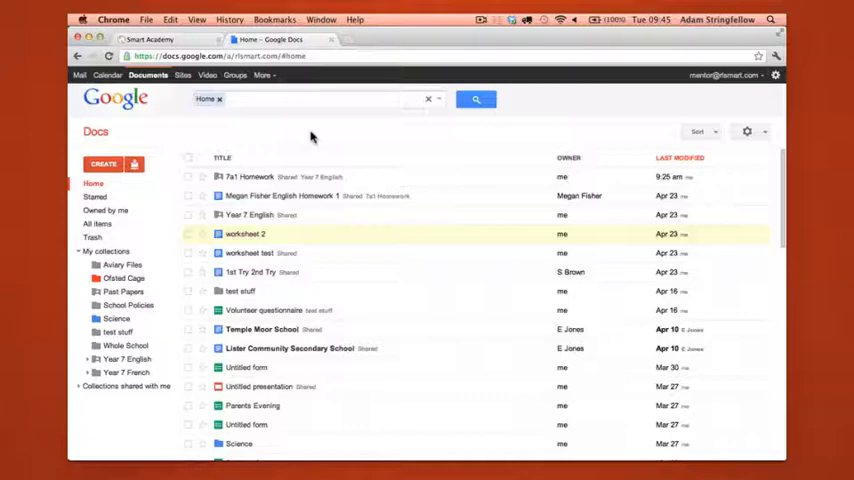
{"action": "mouse_move", "coordinate": [280, 158]}
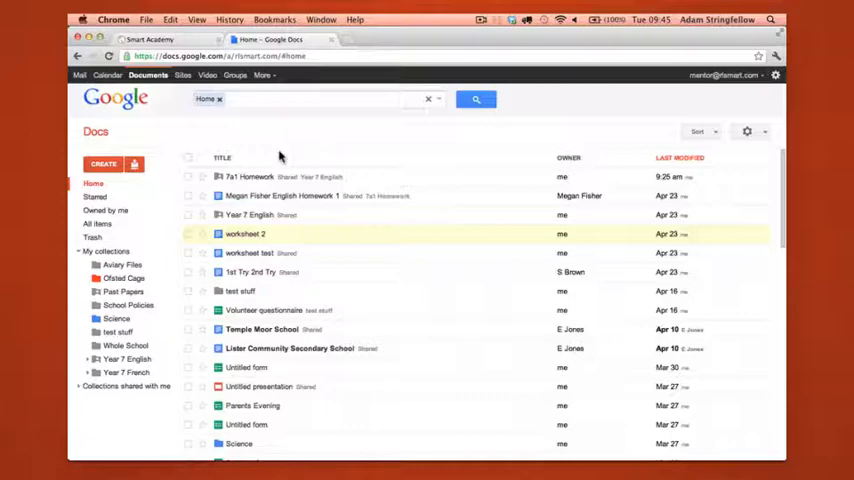
{"action": "left_click", "coordinate": [188, 234]}
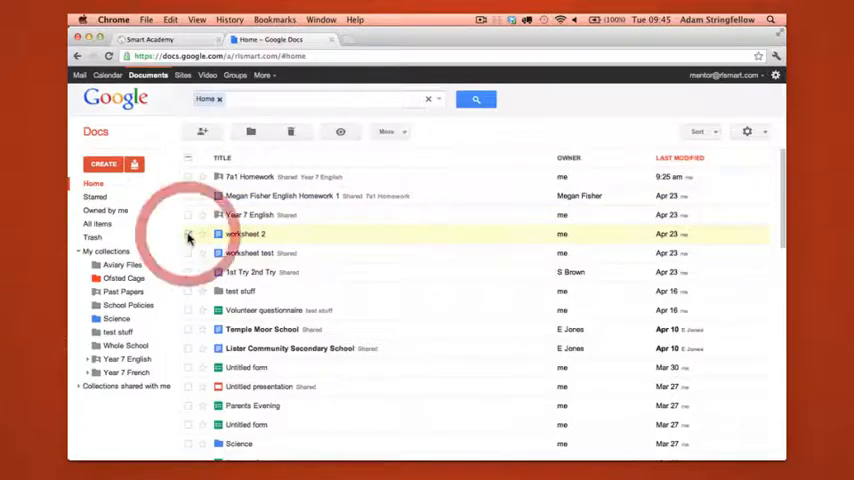
{"action": "left_click", "coordinate": [188, 234]}
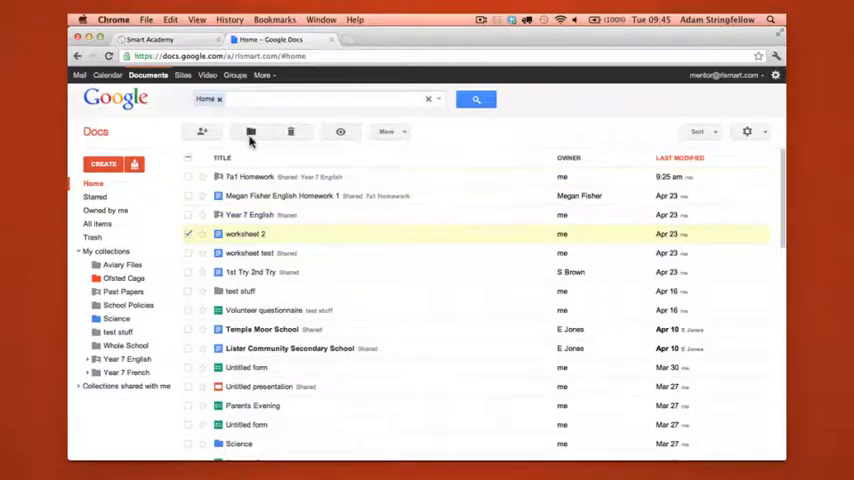
Organize worksheet 2 into the 7a1 Homework collection under Year 7 English and apply.
{"action": "left_click", "coordinate": [252, 132]}
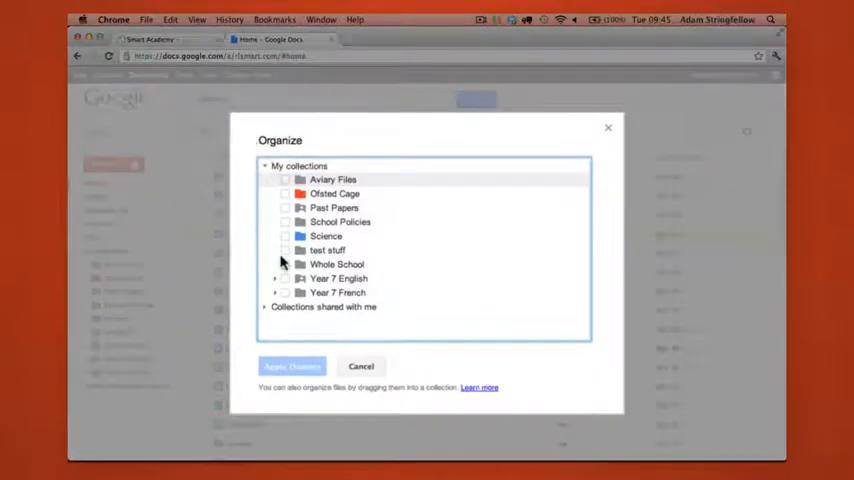
{"action": "left_click", "coordinate": [276, 278]}
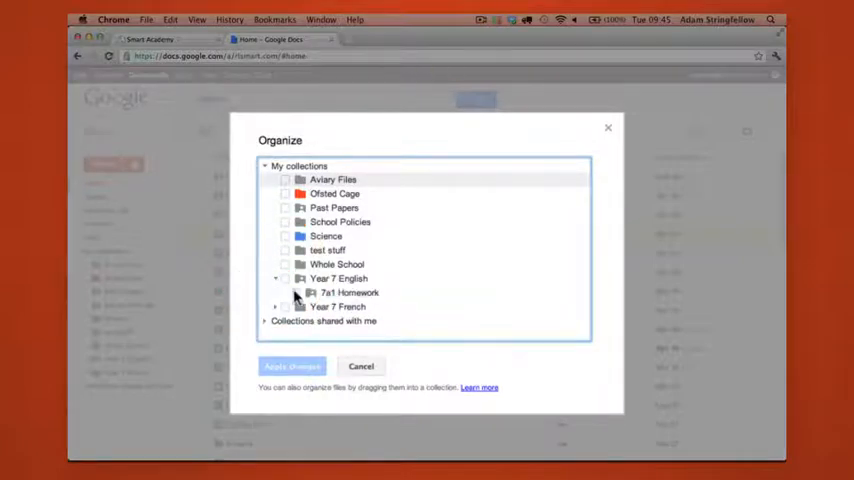
{"action": "left_click", "coordinate": [284, 292]}
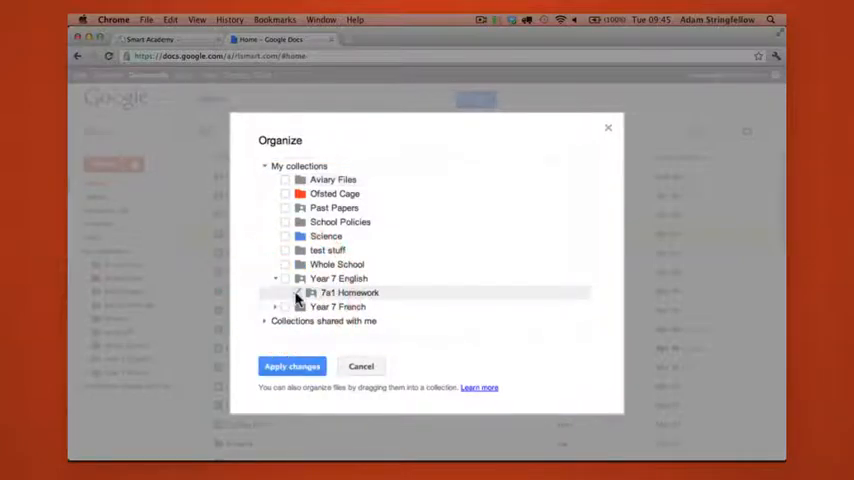
{"action": "left_click", "coordinate": [296, 292]}
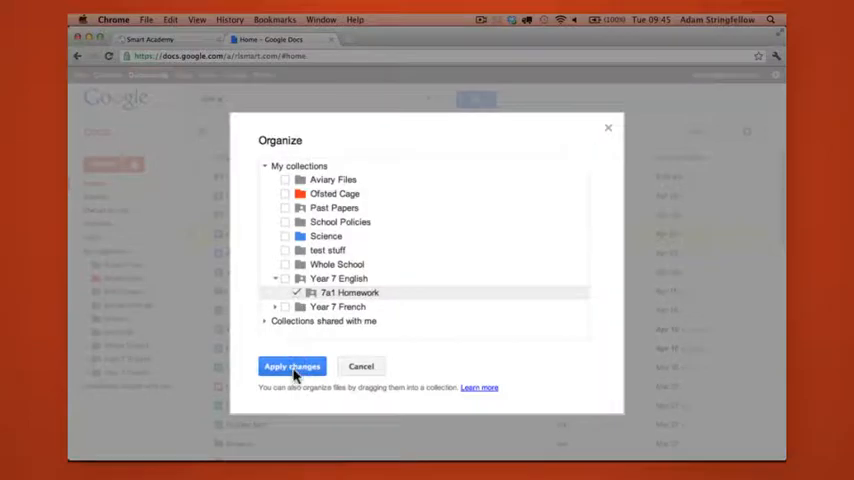
{"action": "left_click", "coordinate": [292, 366]}
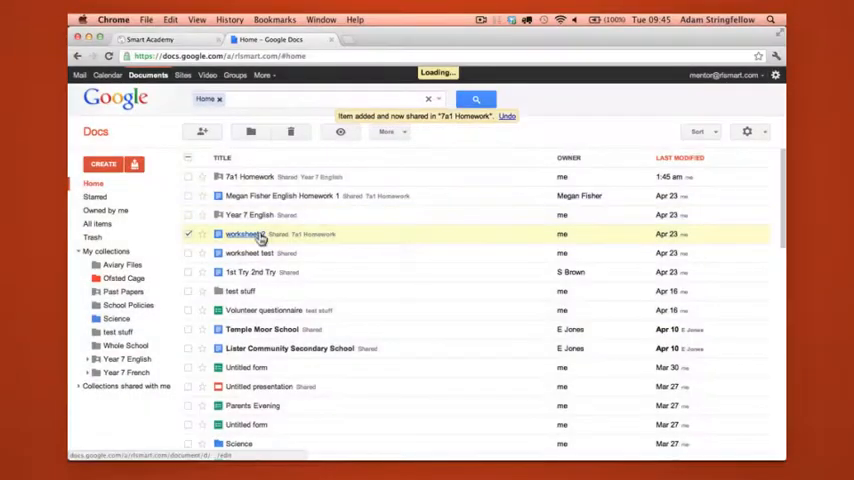
{"action": "left_click", "coordinate": [244, 234]}
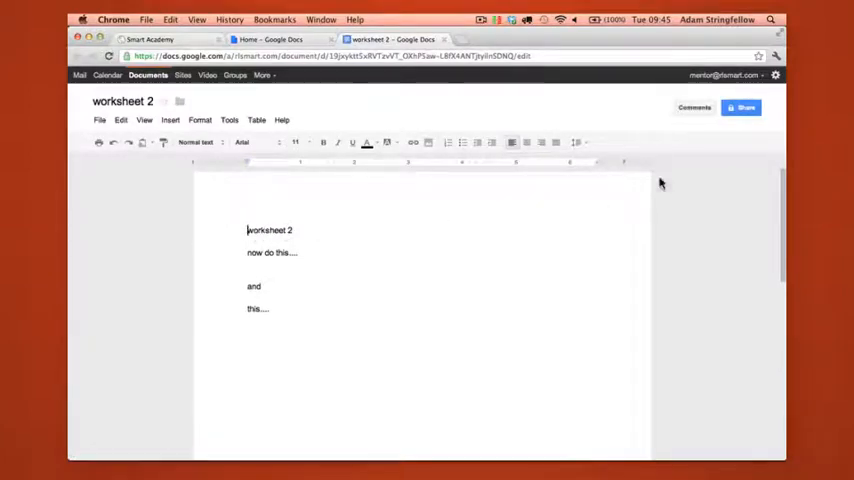
{"action": "left_click", "coordinate": [740, 108]}
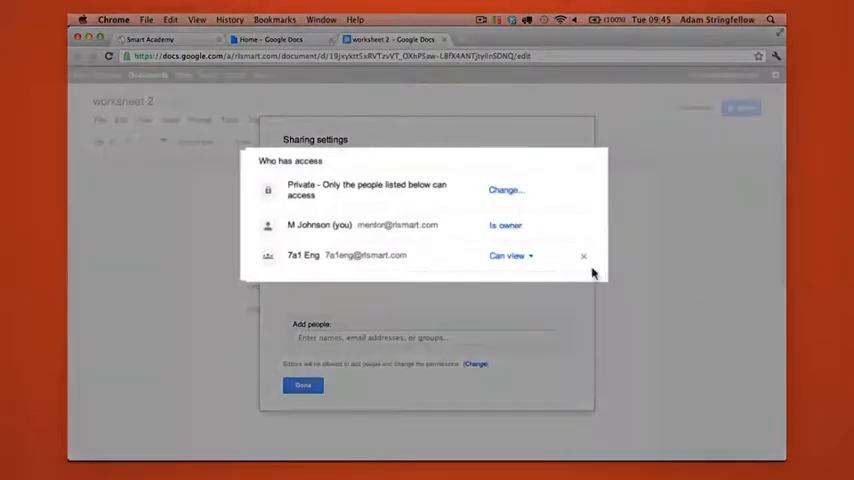
{"action": "mouse_move", "coordinate": [452, 280]}
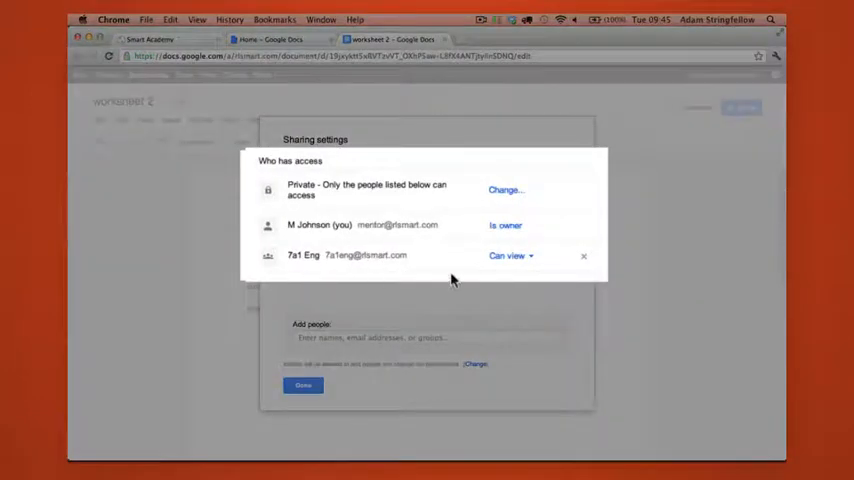
{"action": "mouse_move", "coordinate": [536, 276]}
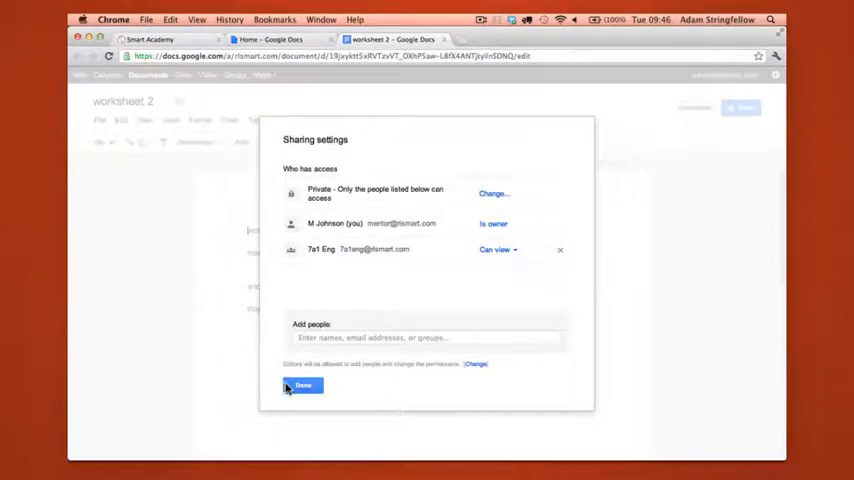
{"action": "left_click", "coordinate": [304, 386]}
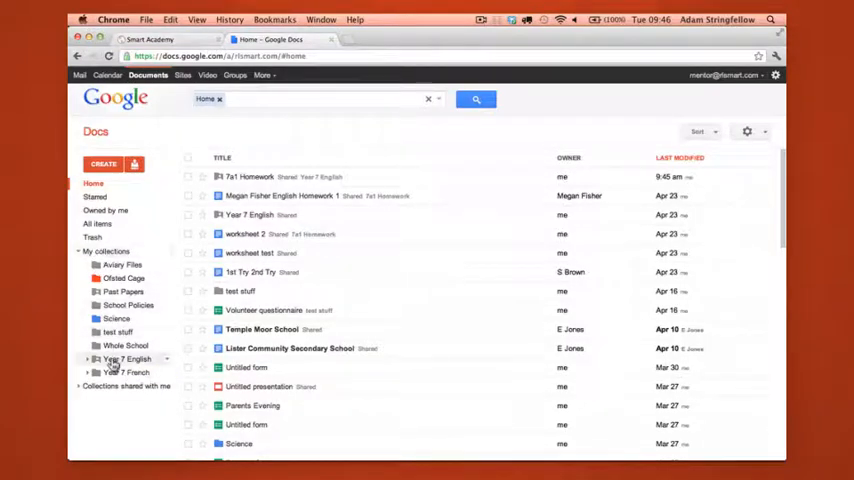
Expand Year 7 English and bring up the context options for its 7a1 Homework sub-collection.
{"action": "left_click", "coordinate": [128, 360]}
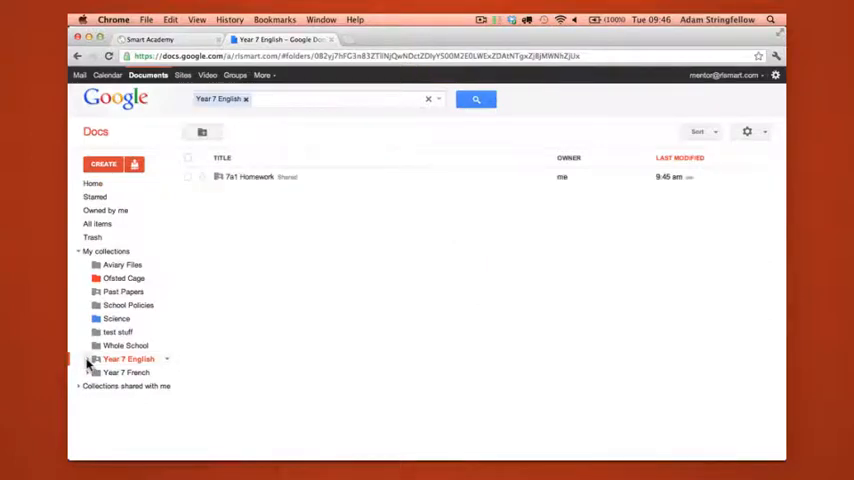
{"action": "left_click", "coordinate": [88, 358]}
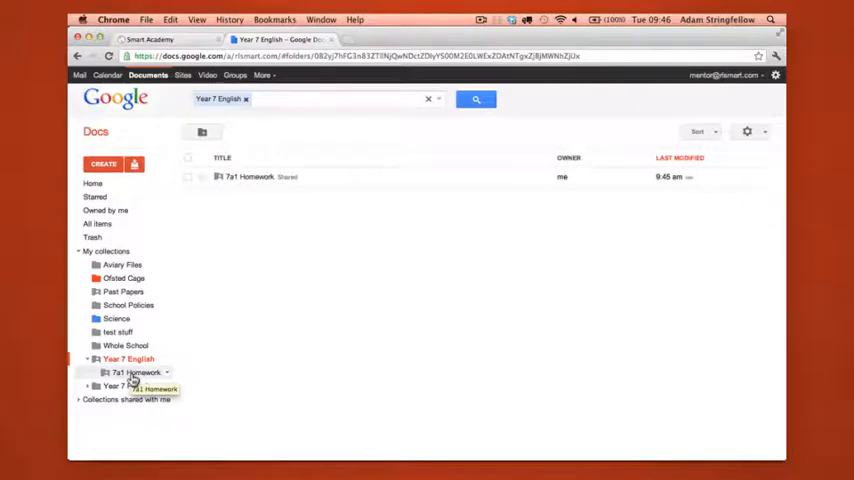
{"action": "right_click", "coordinate": [130, 372]}
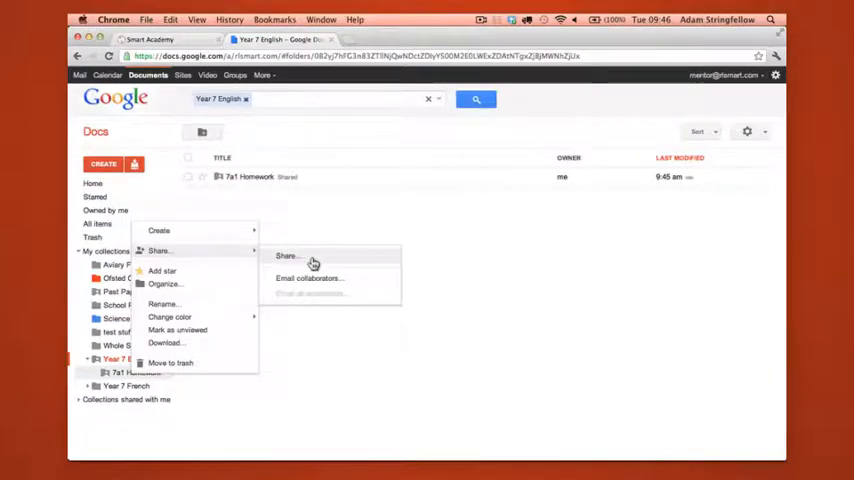
{"action": "left_click", "coordinate": [288, 256]}
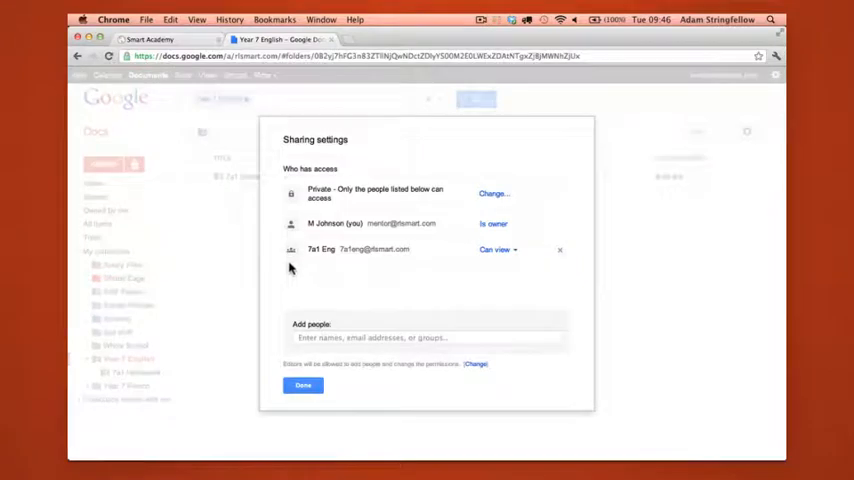
{"action": "mouse_move", "coordinate": [462, 268]}
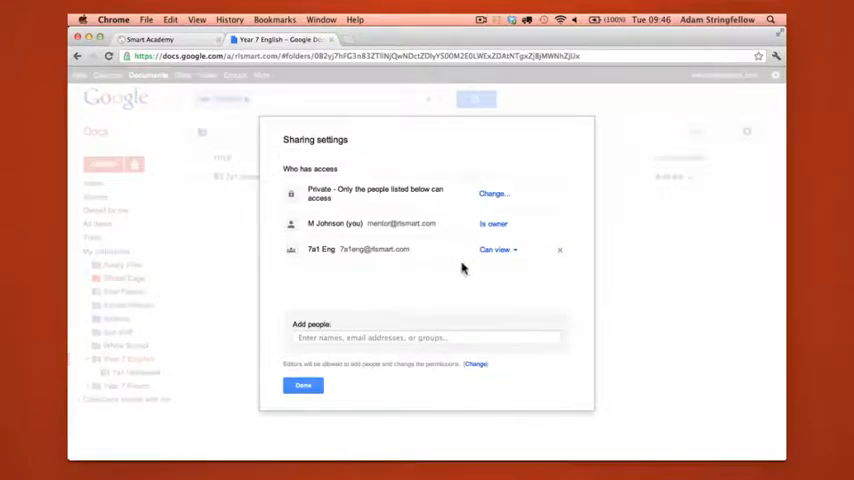
{"action": "mouse_move", "coordinate": [490, 272]}
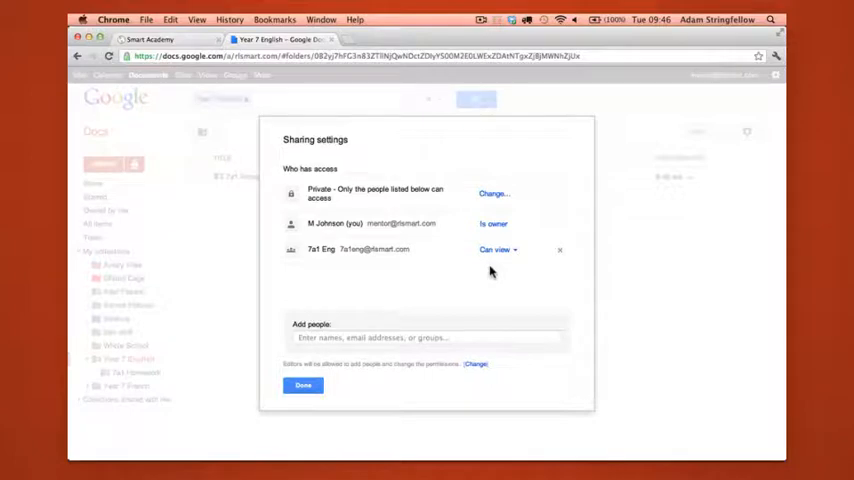
{"action": "mouse_move", "coordinate": [284, 344]}
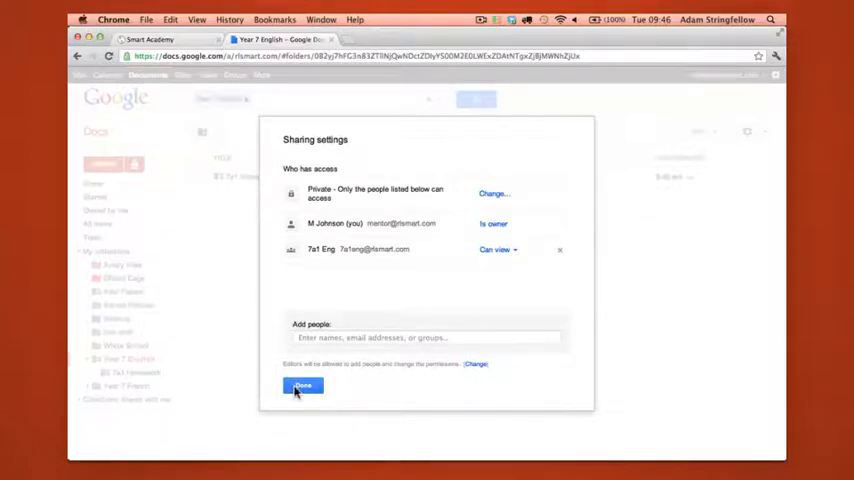
{"action": "left_click", "coordinate": [302, 386]}
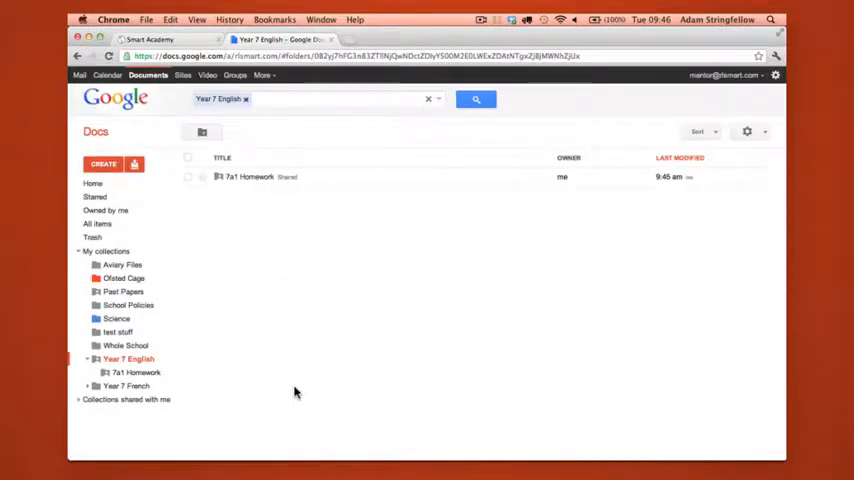